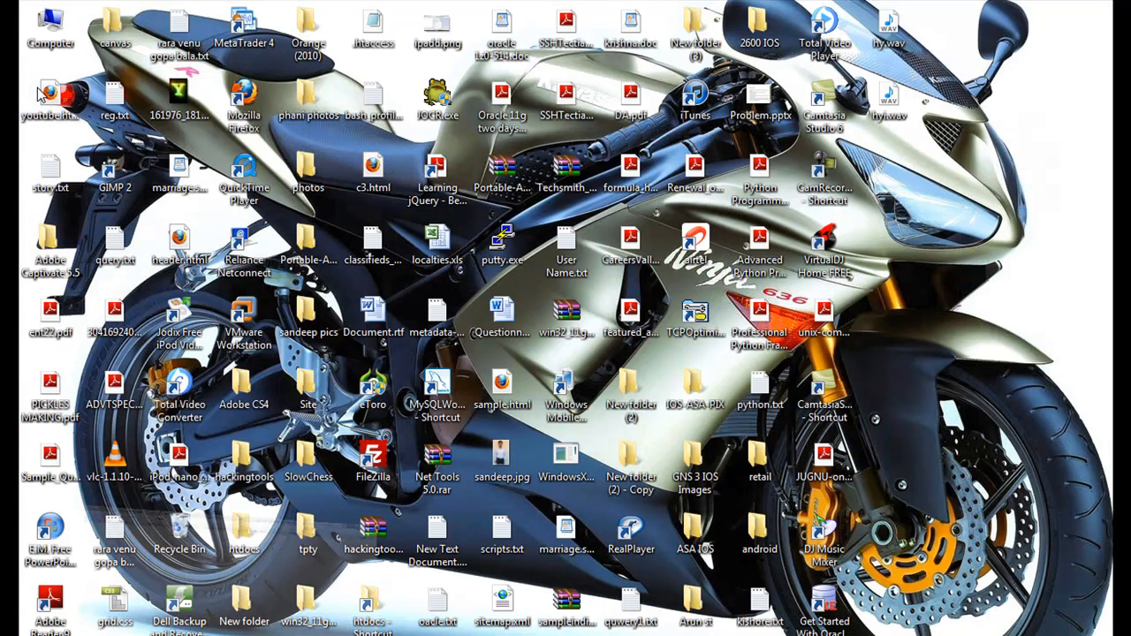
Open youtube.html from the desktop in TextPad to view its iframe embed code.
{"action": "double_click", "coordinate": [50, 97]}
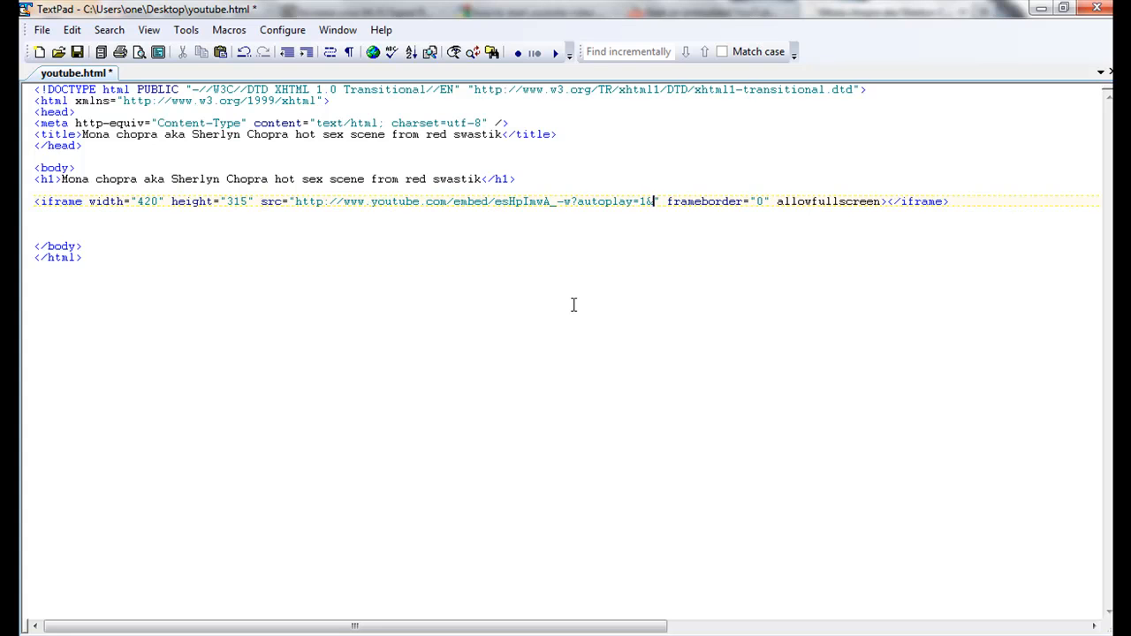
Append #t=16s to the src URL after autoplay=1& and add a blank line below.
{"action": "type", "text": "#"}
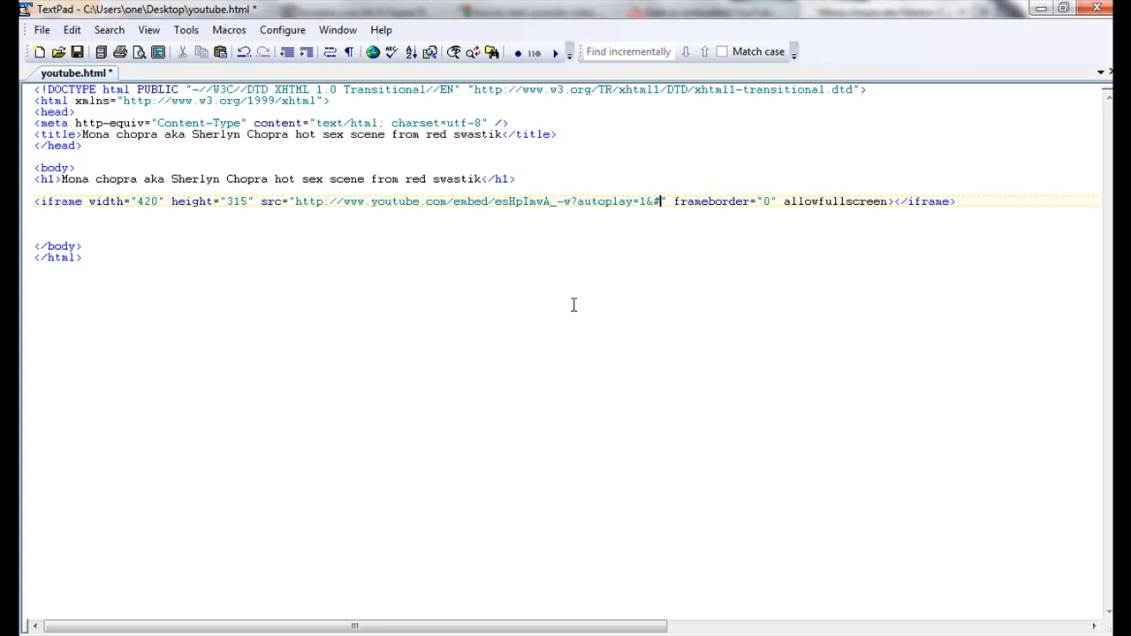
{"action": "type", "text": "t"}
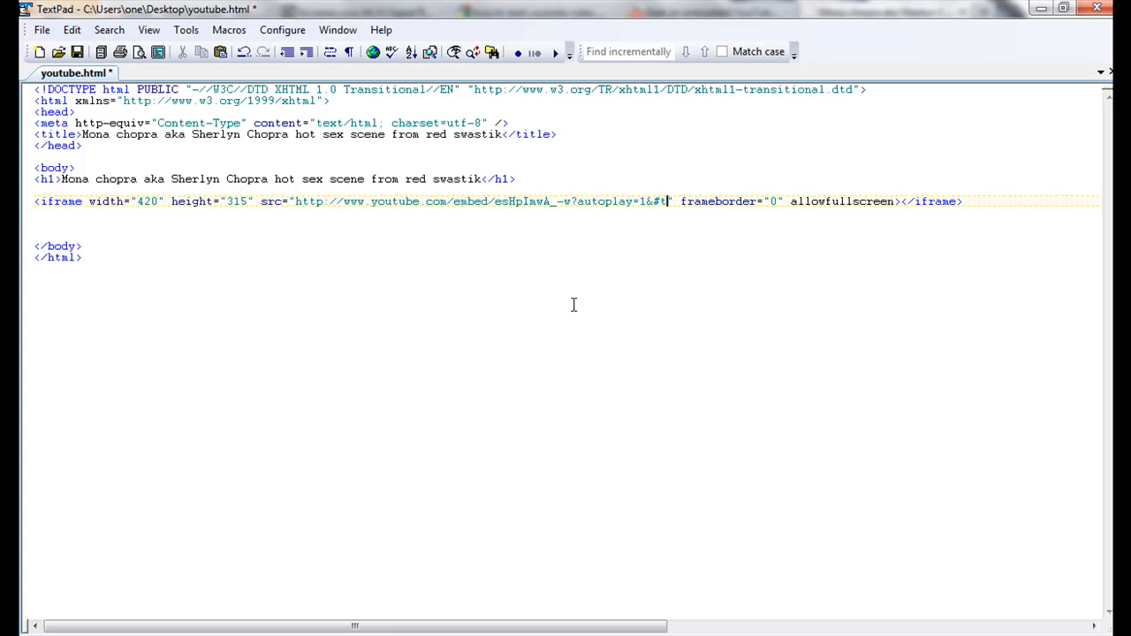
{"action": "type", "text": "=16"}
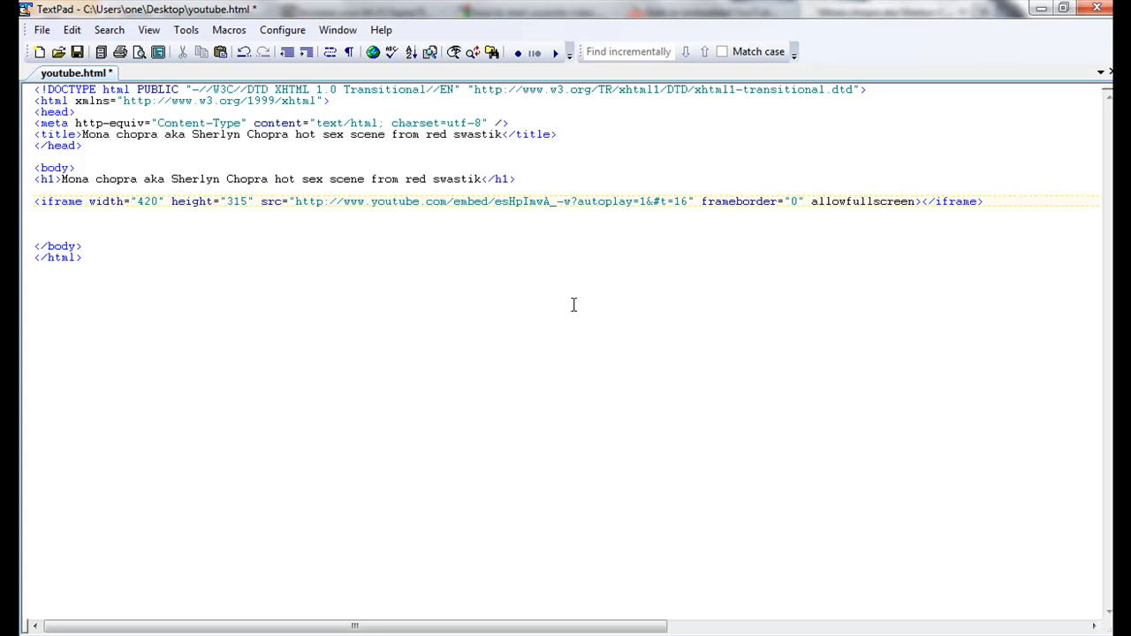
{"action": "type", "text": "s"}
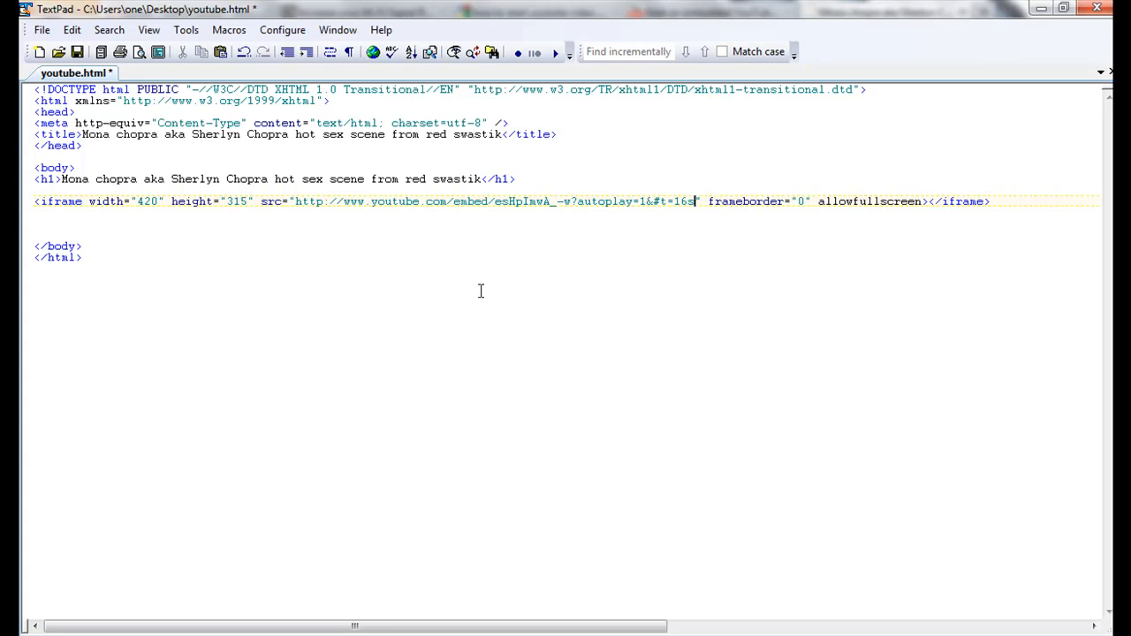
{"action": "mouse_move", "coordinate": [1069, 192]}
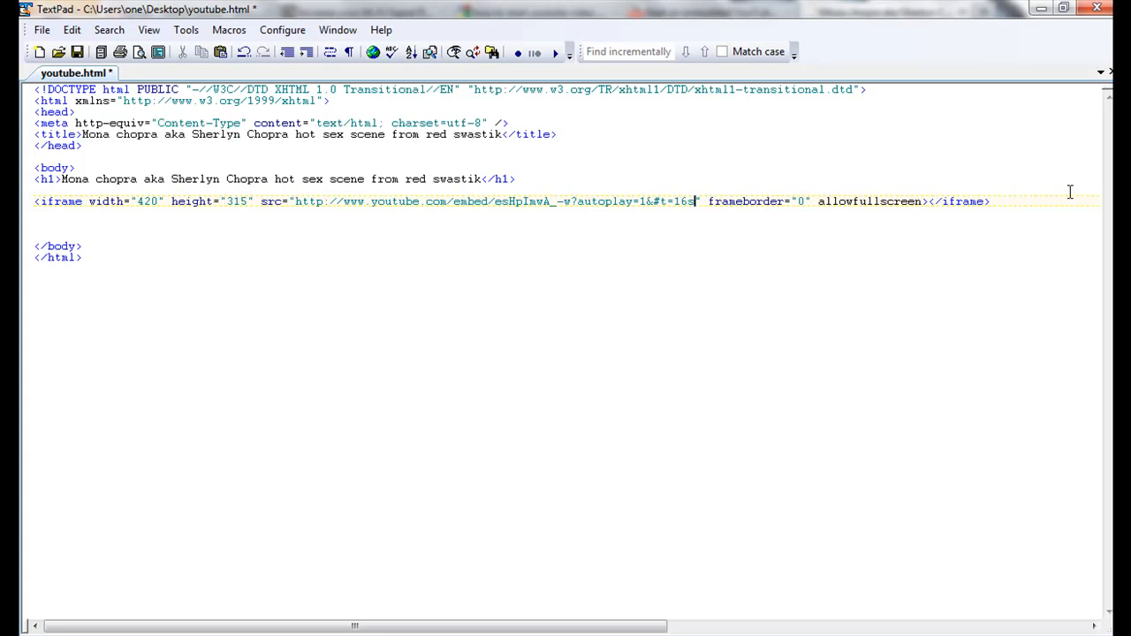
{"action": "key", "text": "Return"}
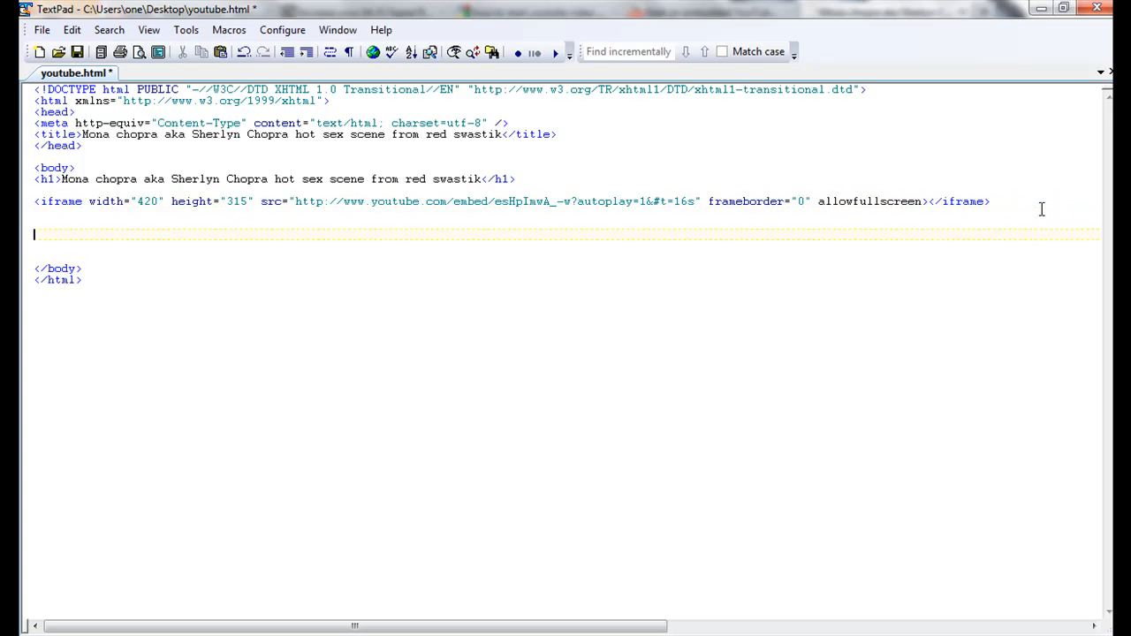
Type #t=16s on the new line.
{"action": "type", "text": "#t=16s"}
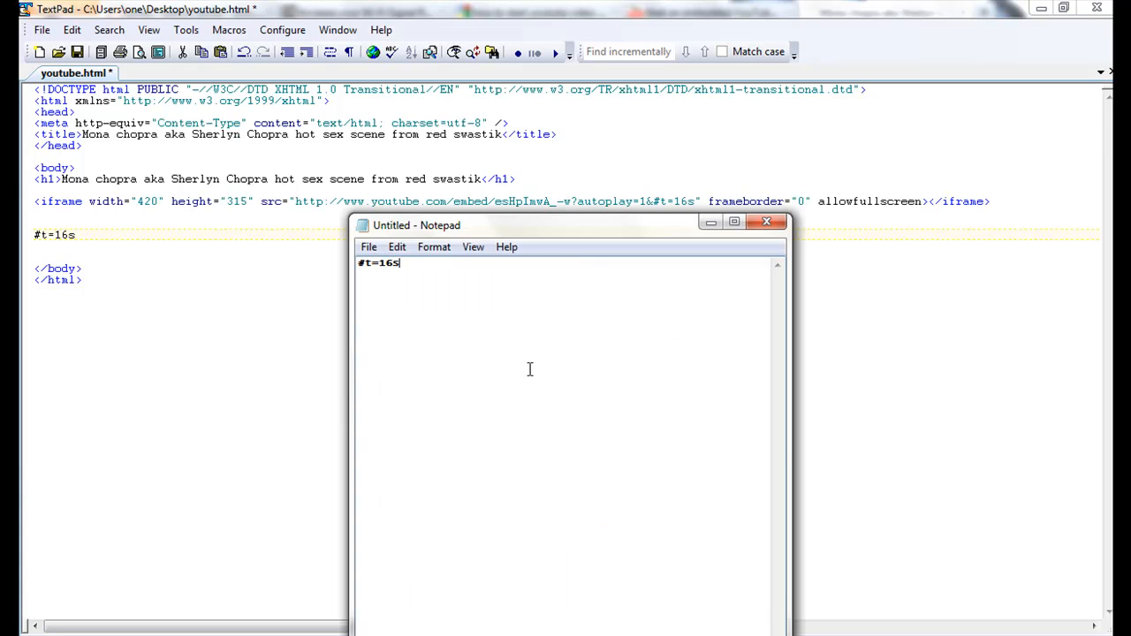
Set Notepad's font size to 28 in the Font dialog and confirm.
{"action": "left_click", "coordinate": [434, 246]}
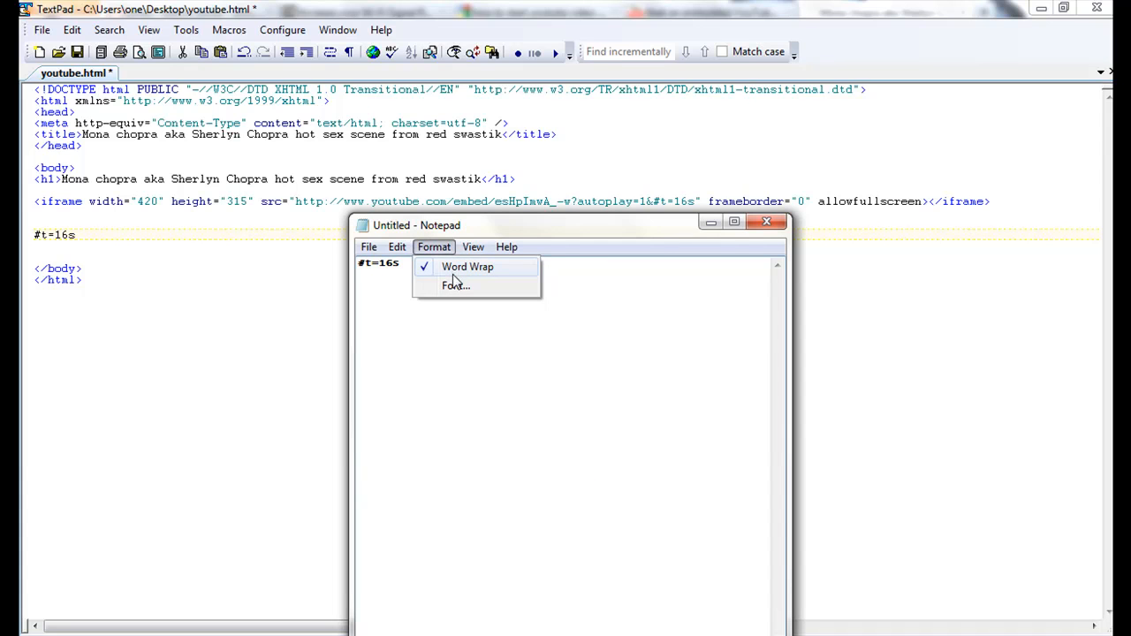
{"action": "left_click", "coordinate": [467, 266]}
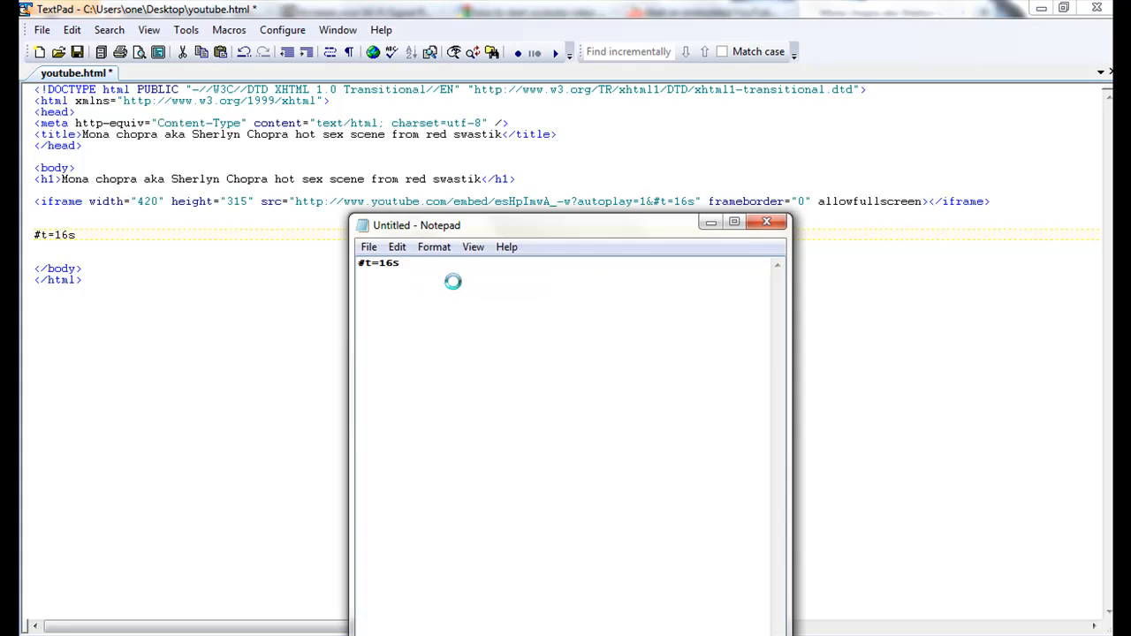
{"action": "left_click", "coordinate": [434, 246]}
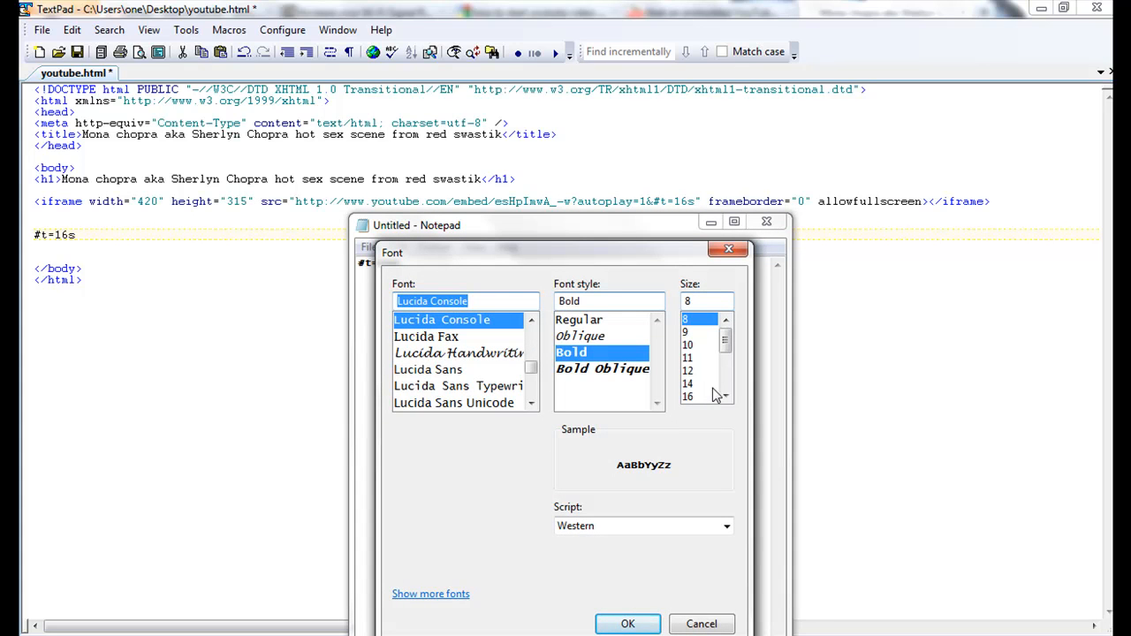
{"action": "mouse_move", "coordinate": [742, 384]}
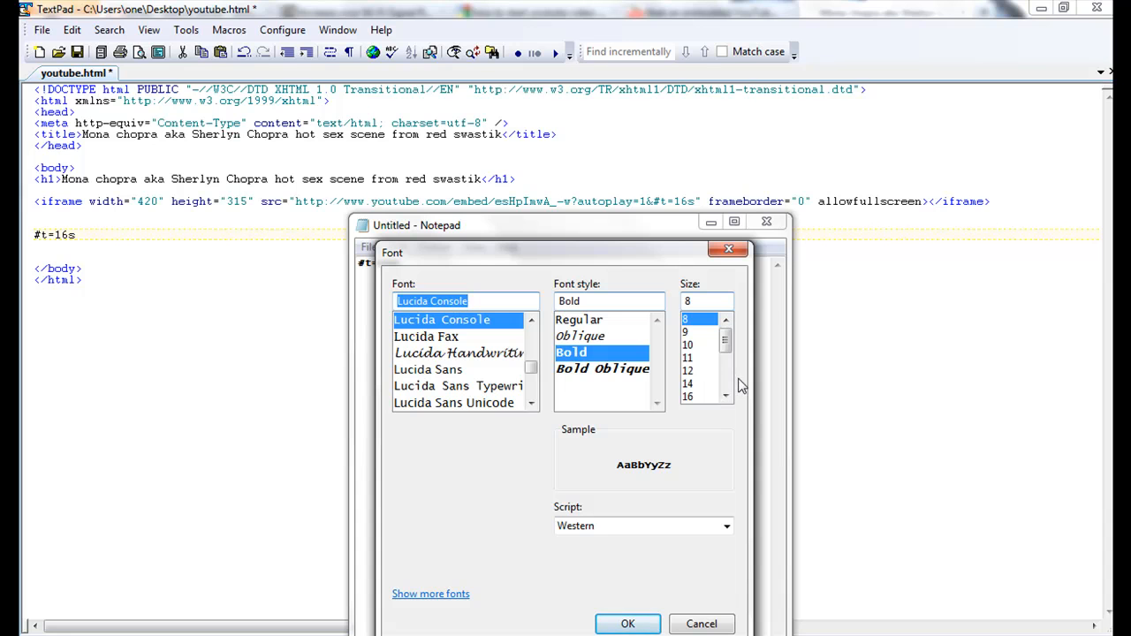
{"action": "mouse_move", "coordinate": [739, 389]}
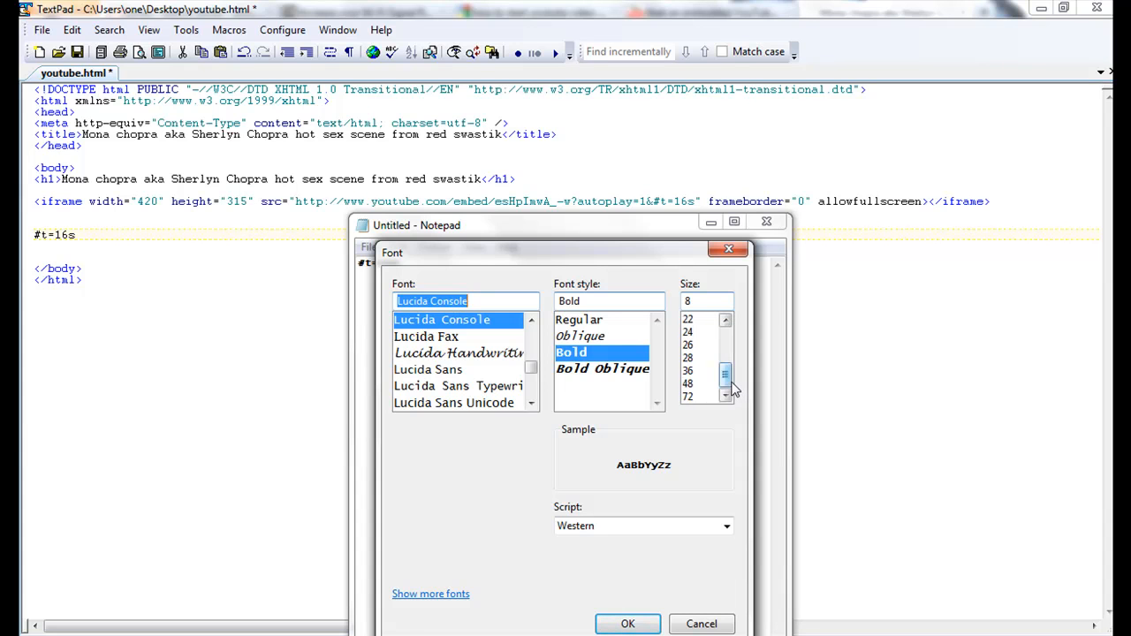
{"action": "left_click", "coordinate": [687, 358]}
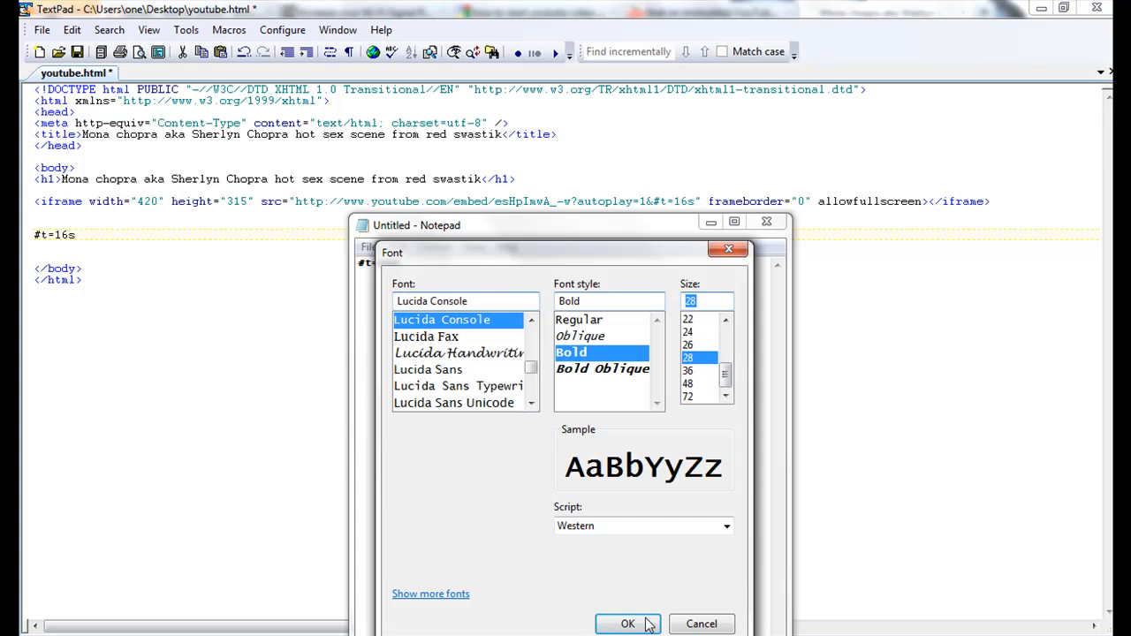
{"action": "left_click", "coordinate": [627, 623]}
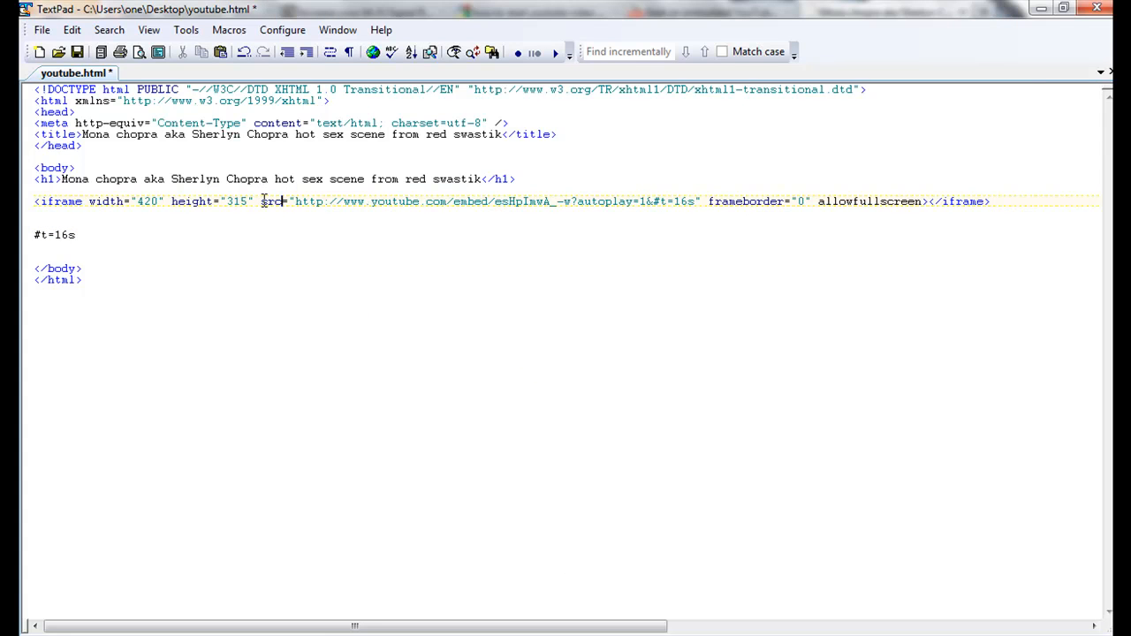
Select src in TextPad, then add & before #t=16s in Notepad and select the s.
{"action": "double_click", "coordinate": [272, 201]}
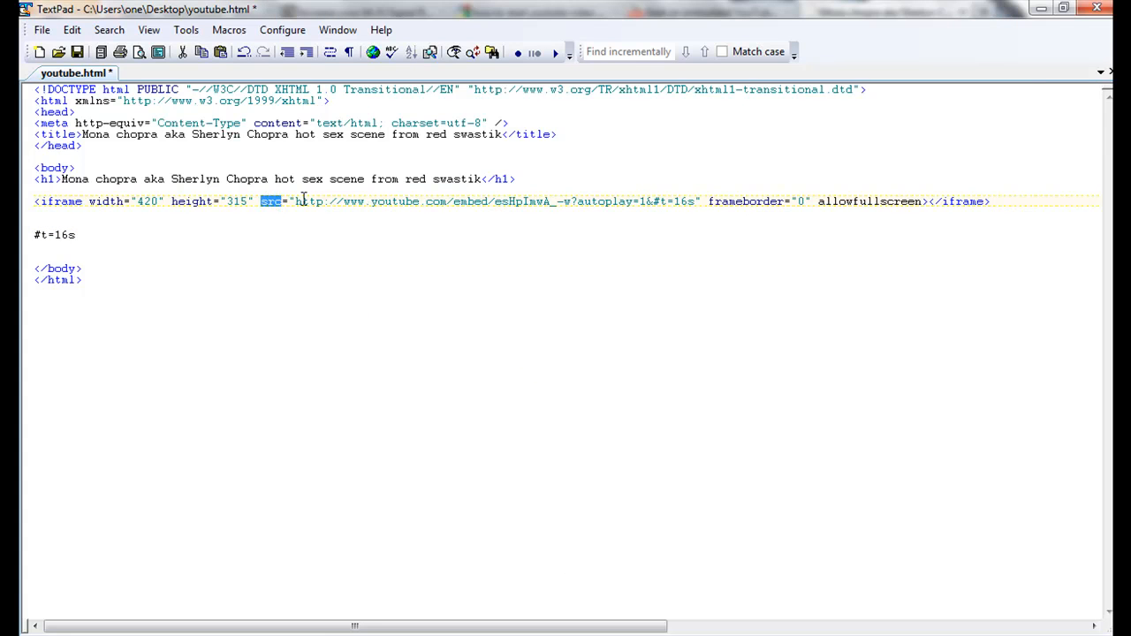
{"action": "left_click_drag", "start_coordinate": [260, 201], "coordinate": [543, 200]}
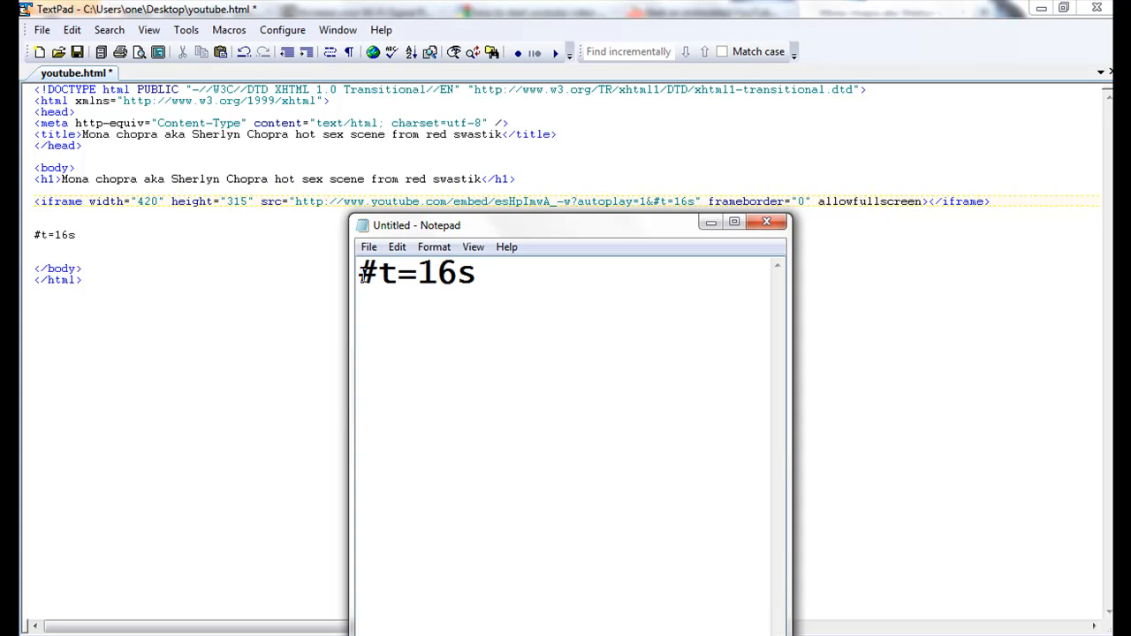
{"action": "type", "text": "&"}
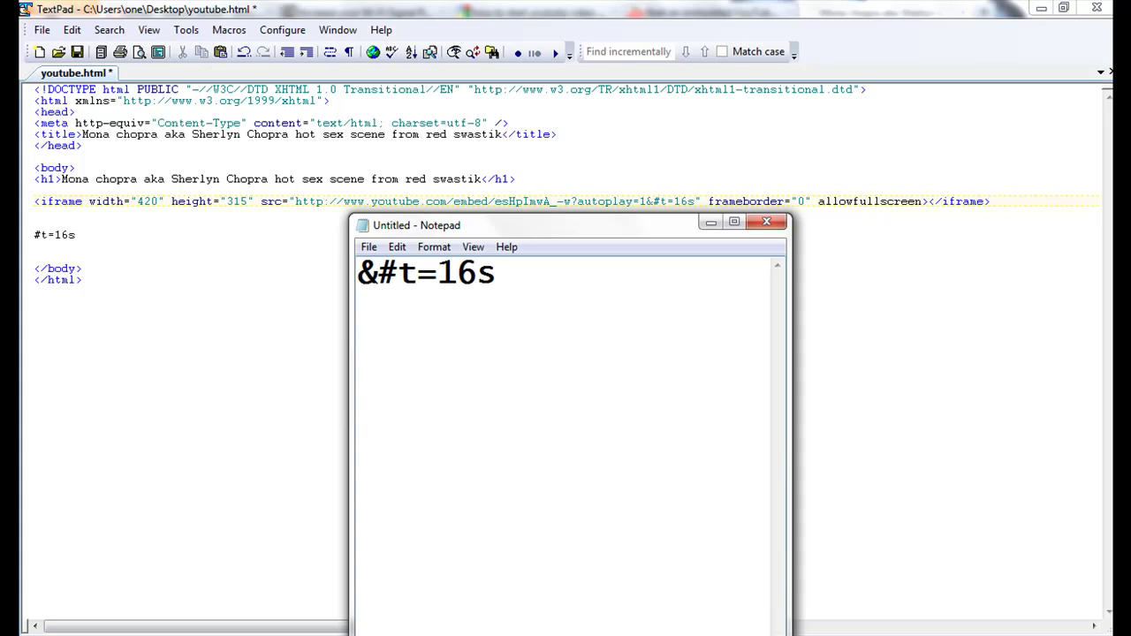
{"action": "double_click", "coordinate": [486, 273]}
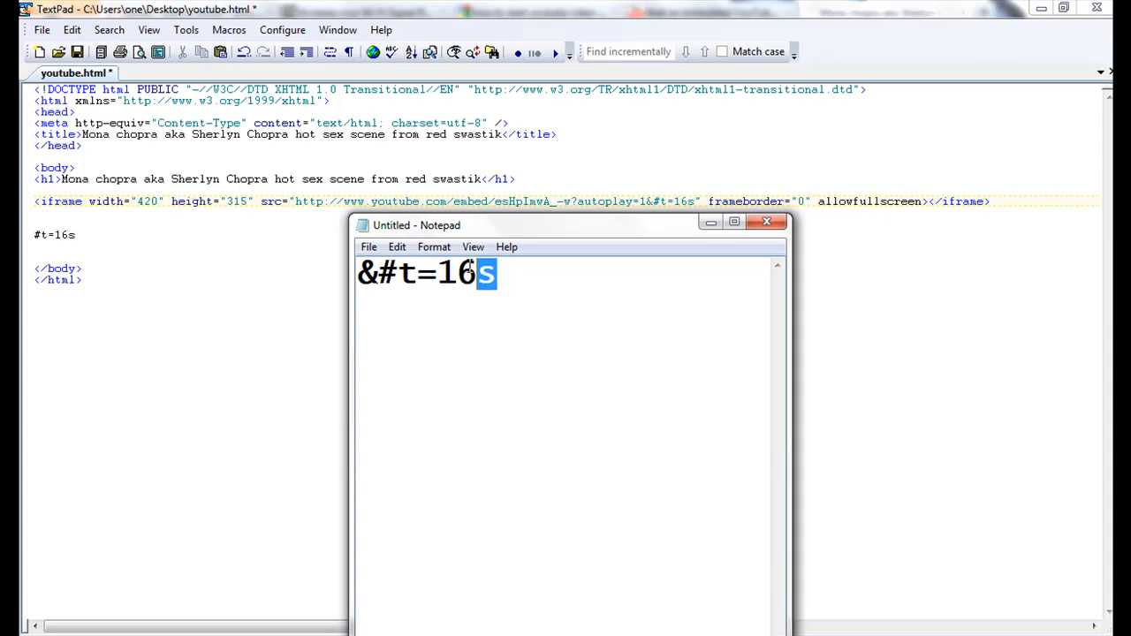